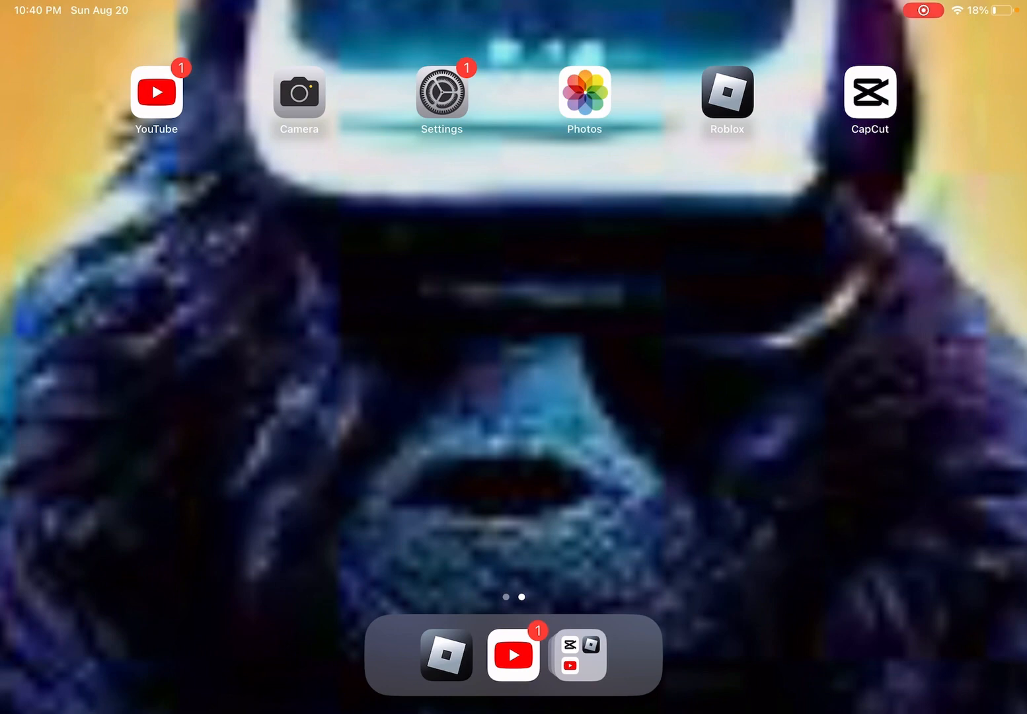
- Launch YouTube from the Home Screen and bring up the signed-in accounts list
{"action": "left_click", "coordinate": [513, 655]}
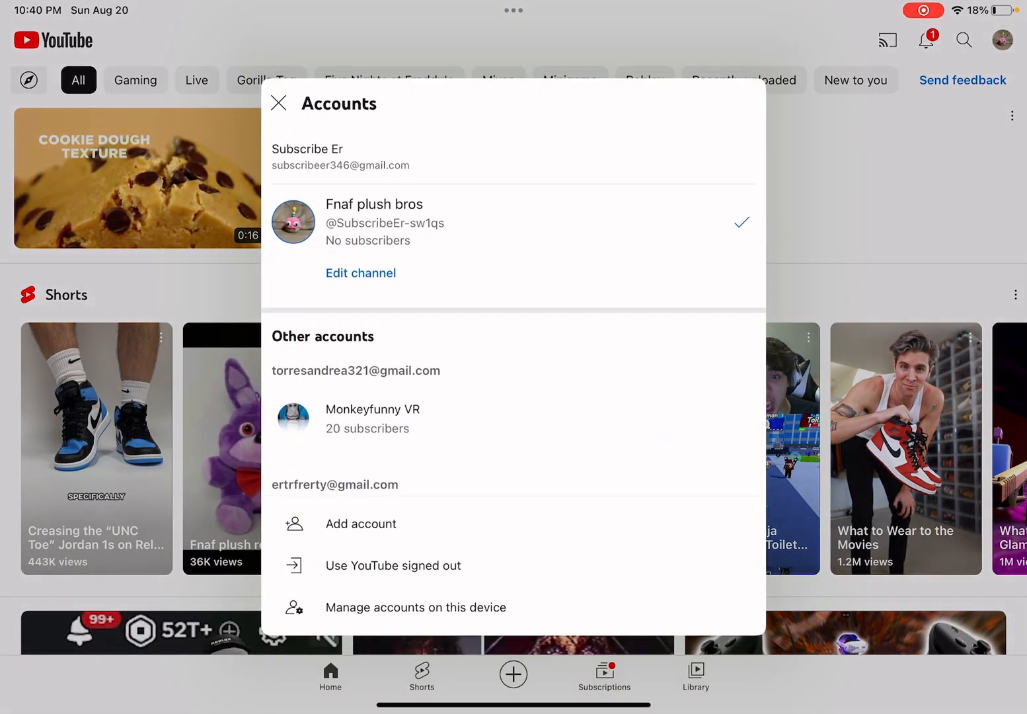
- Switch to the Monkeyfunny VR account so its channel uploads appear
{"action": "left_click", "coordinate": [372, 418]}
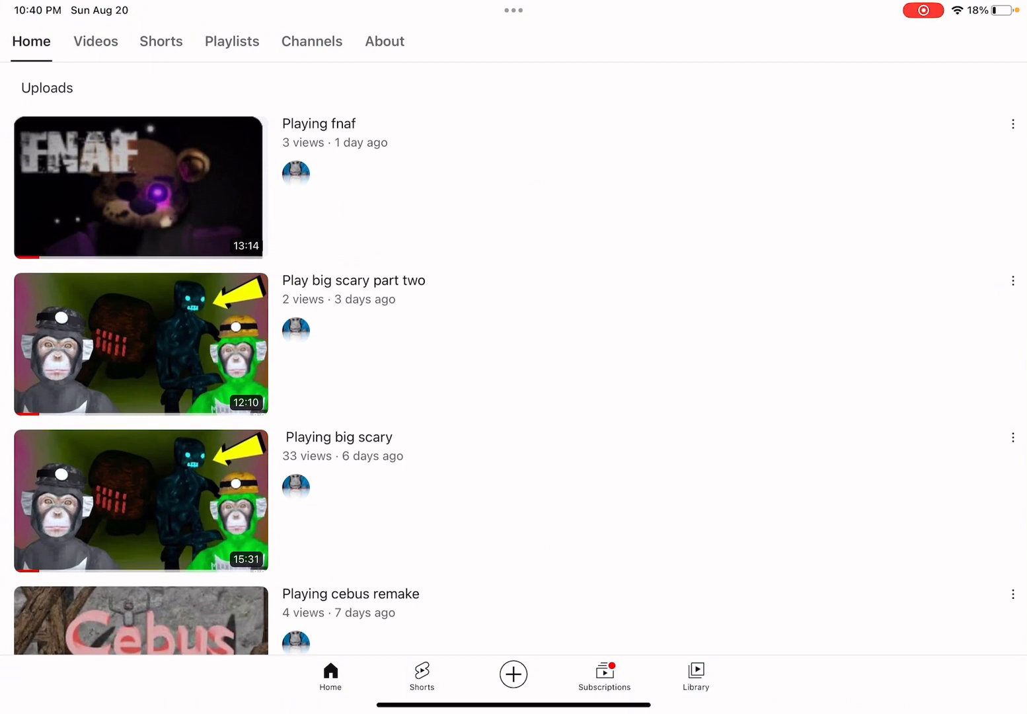
- Show the Monkeyfunny VR channel's Videos grid, latest uploads first
{"action": "scroll", "scroll_direction": "down", "scroll_amount": 3}
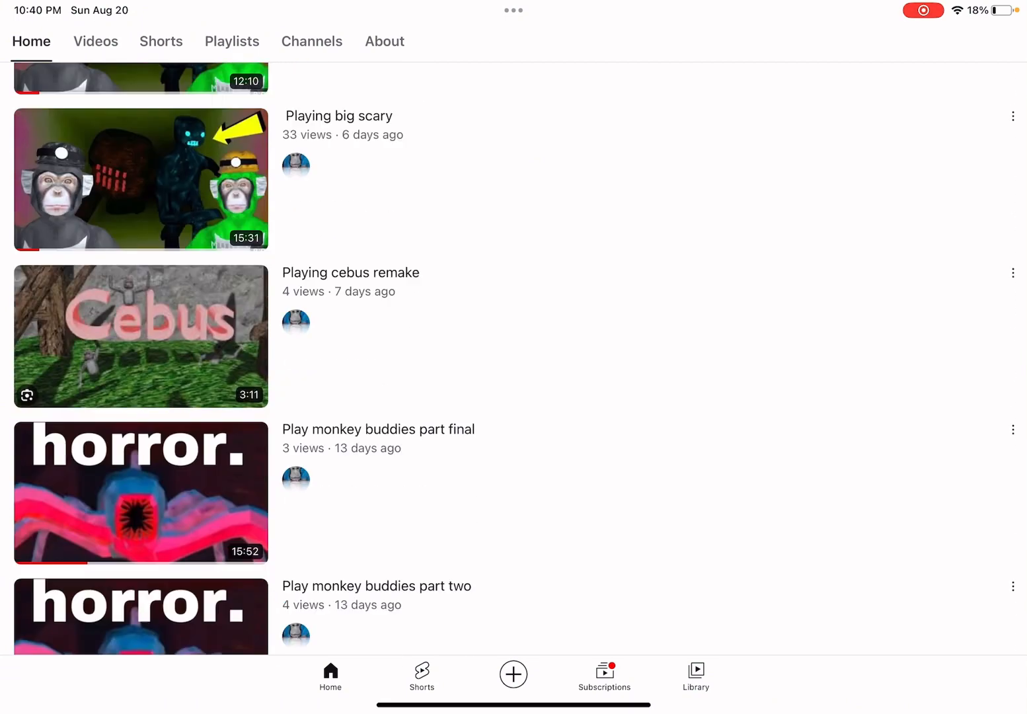
{"action": "scroll", "scroll_direction": "down", "scroll_amount": 3}
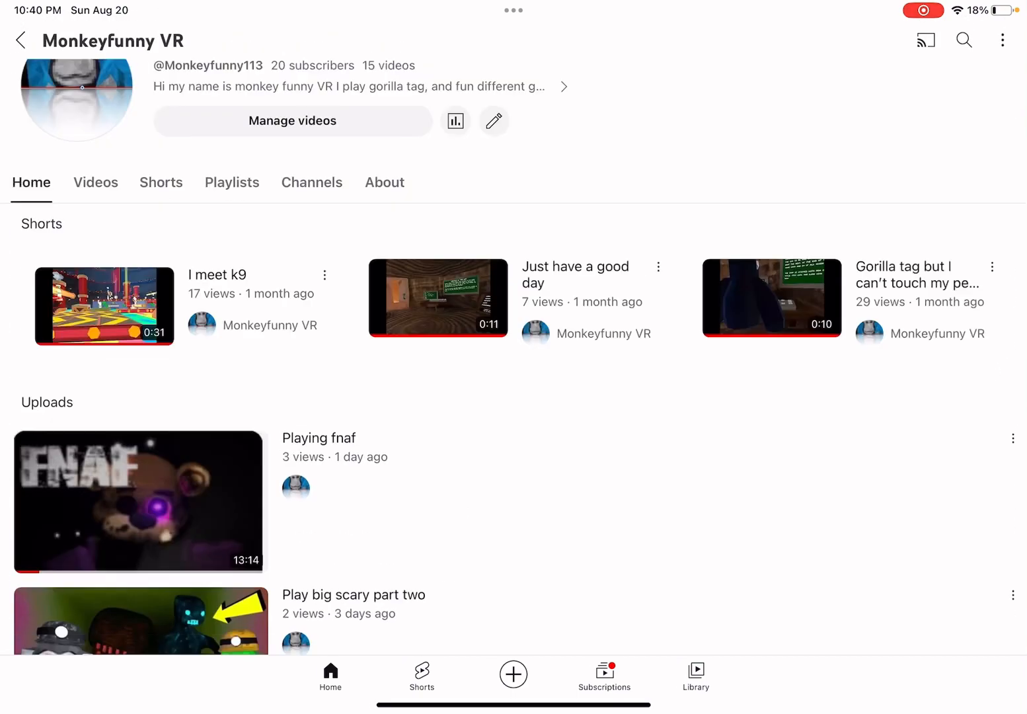
{"action": "left_click", "coordinate": [95, 182]}
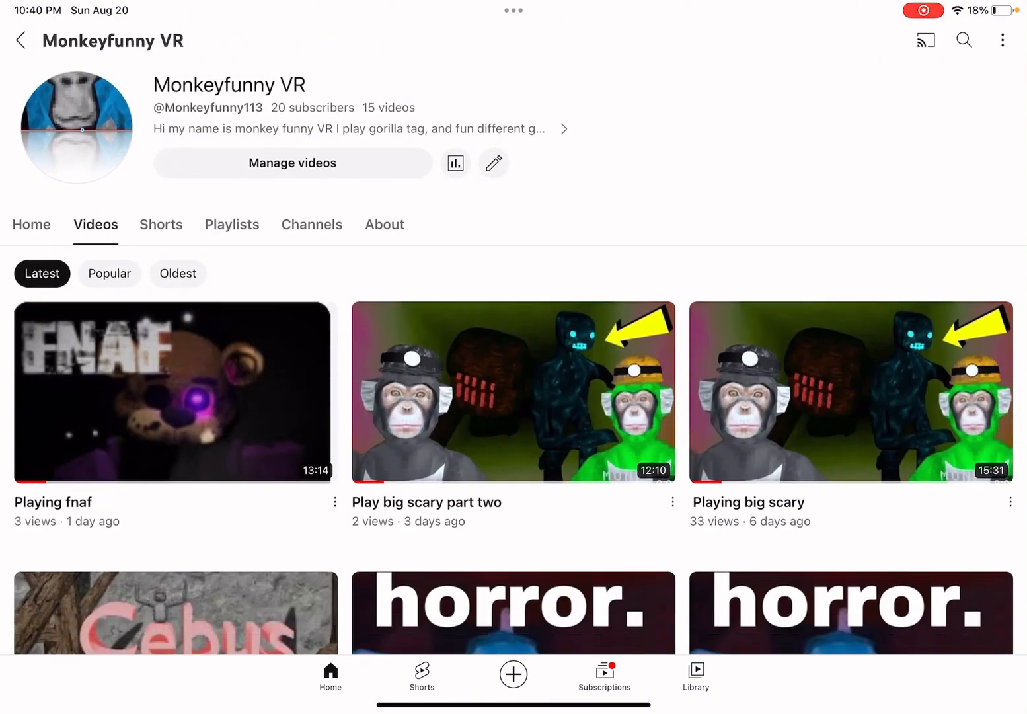
{"action": "scroll", "scroll_direction": "down", "scroll_amount": 3}
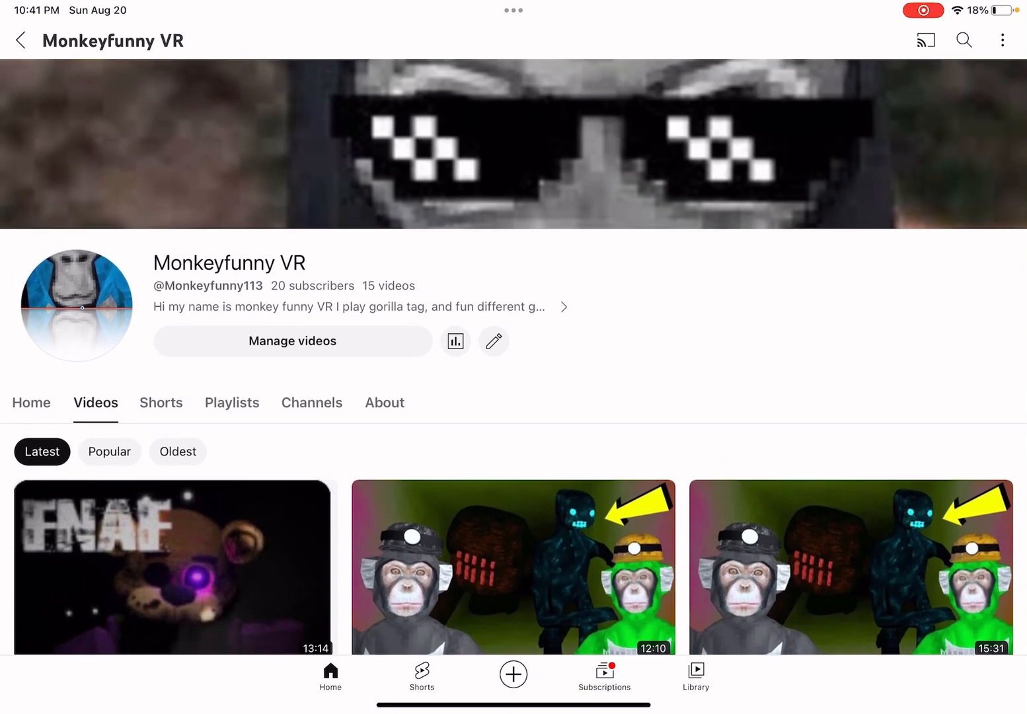
- View channel analytics: 301 views, 4.3 watch hours, +9 subscribers over 28 days
{"action": "left_click", "coordinate": [454, 341]}
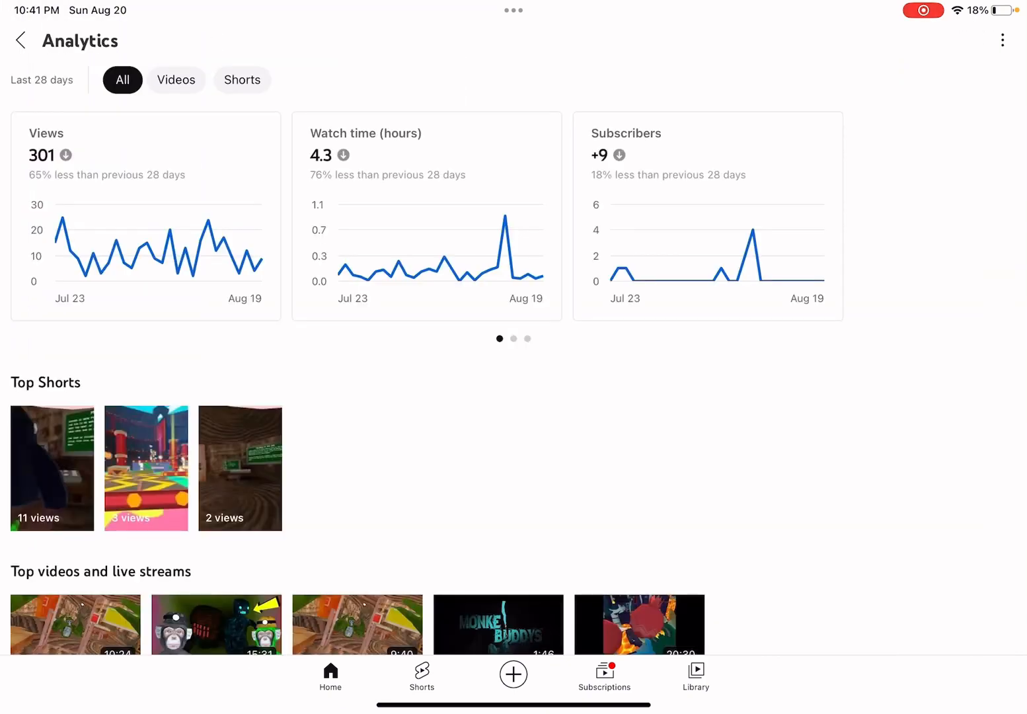
{"action": "scroll", "scroll_direction": "down", "scroll_amount": 3}
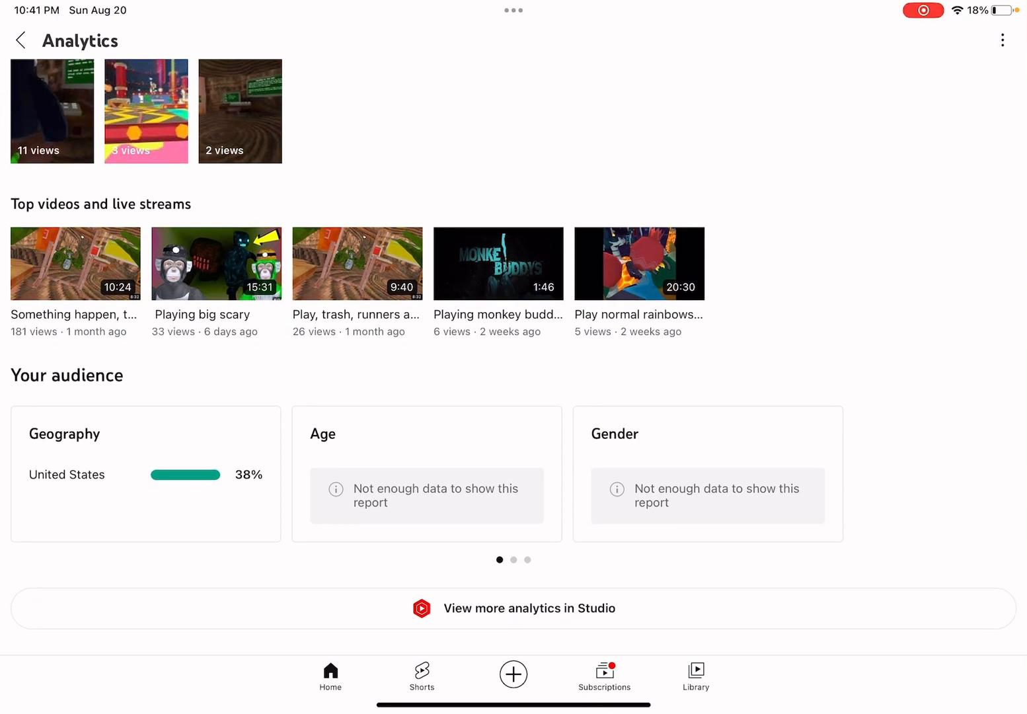
{"action": "scroll", "scroll_direction": "down", "scroll_amount": 3}
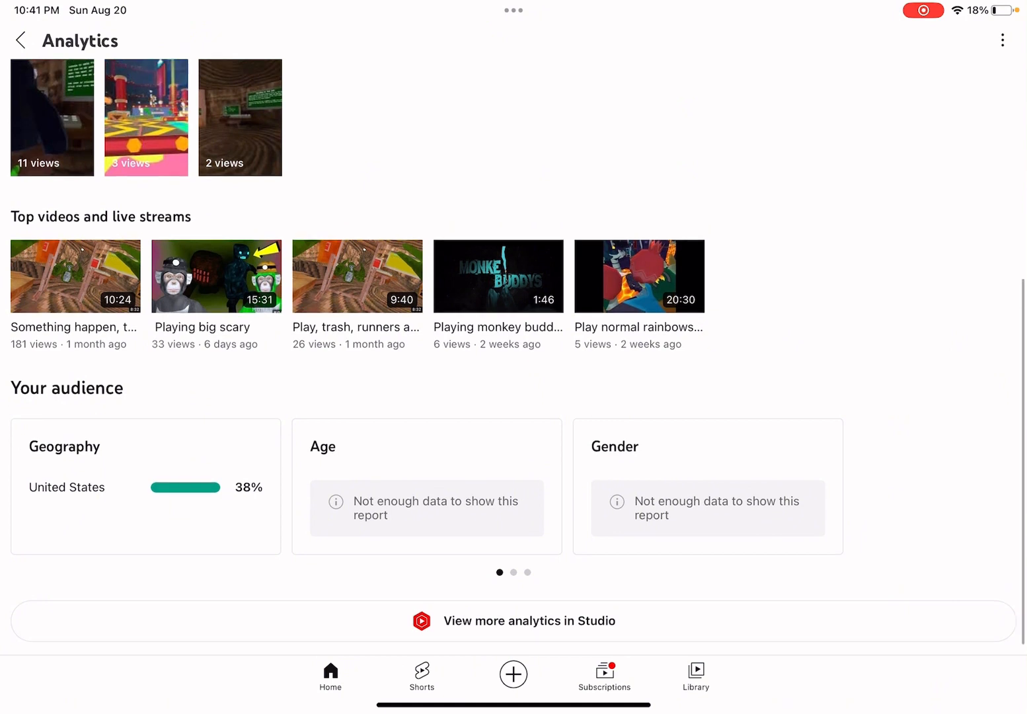
{"action": "scroll", "scroll_direction": "down", "scroll_amount": 3}
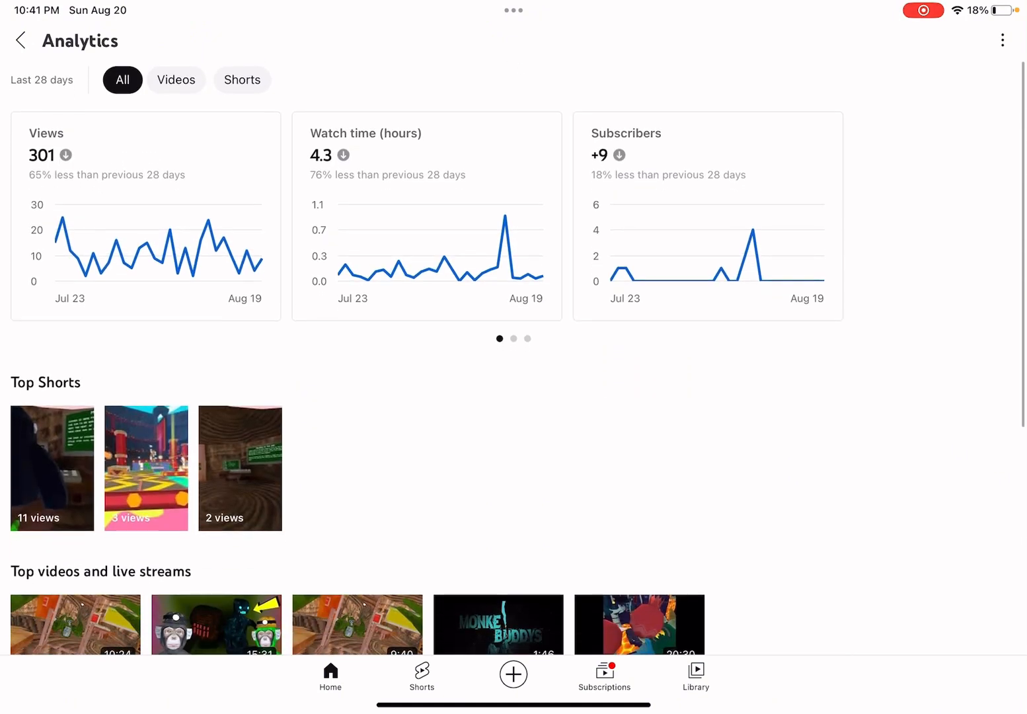